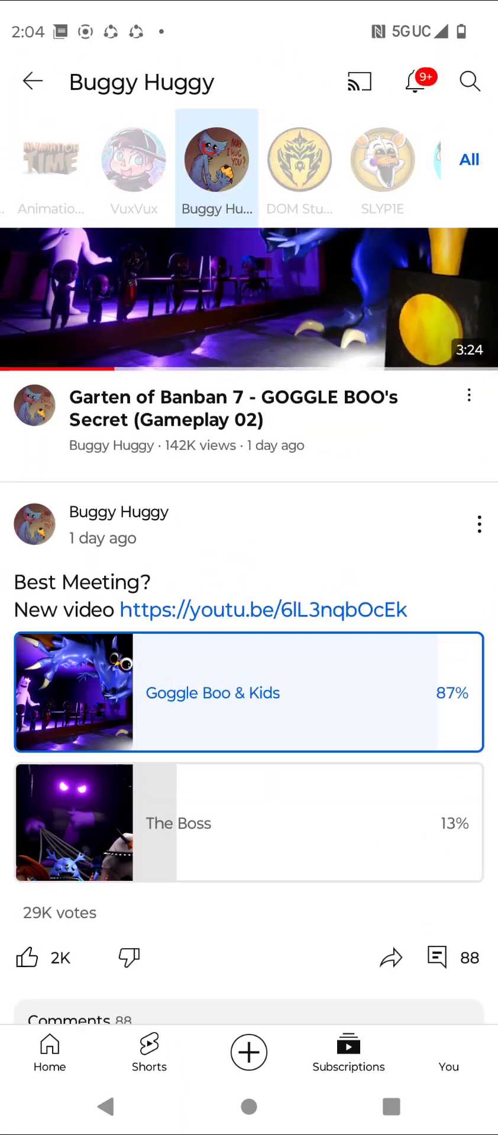
- Open the 'Garten of Banban 7 - GOGGLE BOO's Secret (Gameplay 02)' video from Buggy Huggy's feed
click(249, 300)
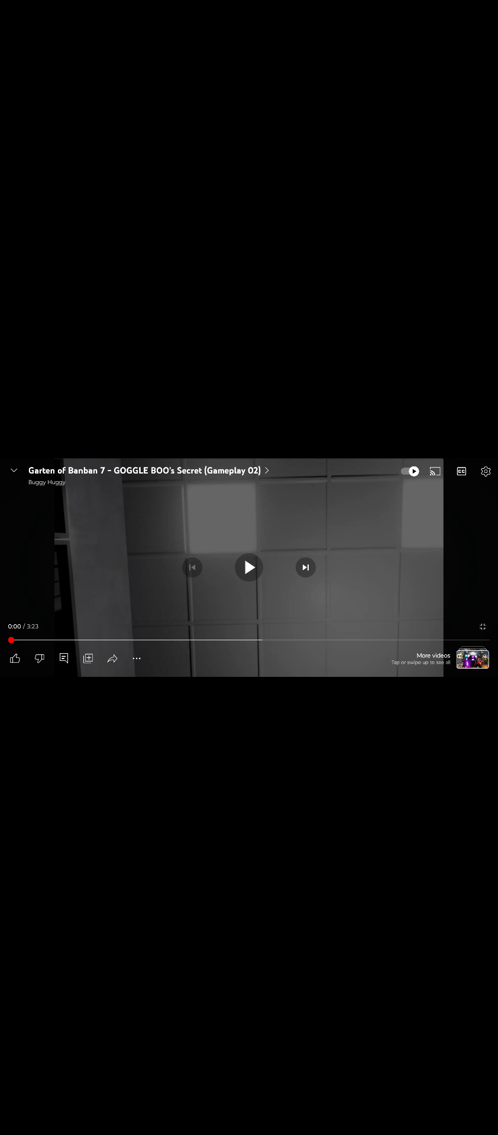
- Toggle the player overlay off and on, then start playback with the centre Play button
click(249, 567)
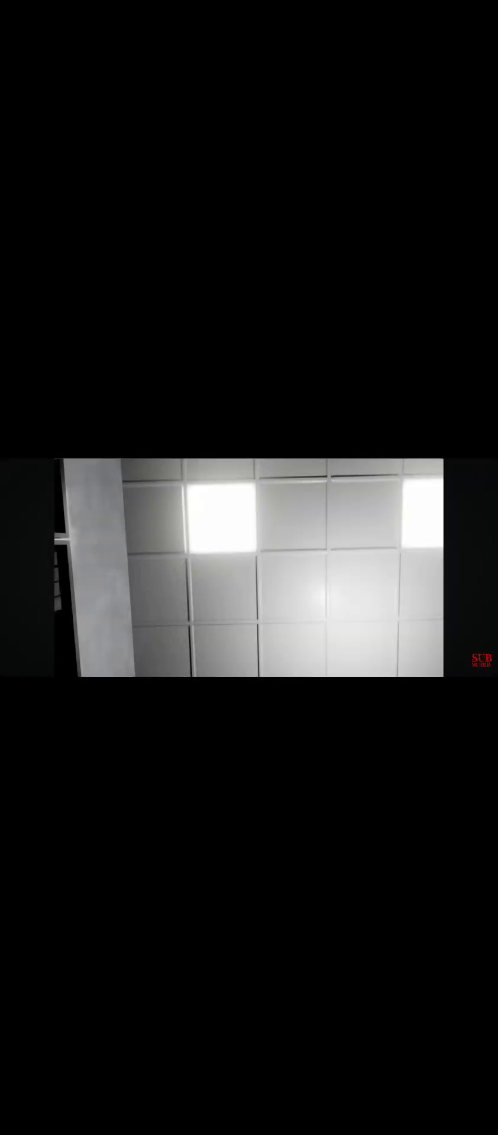
click(249, 568)
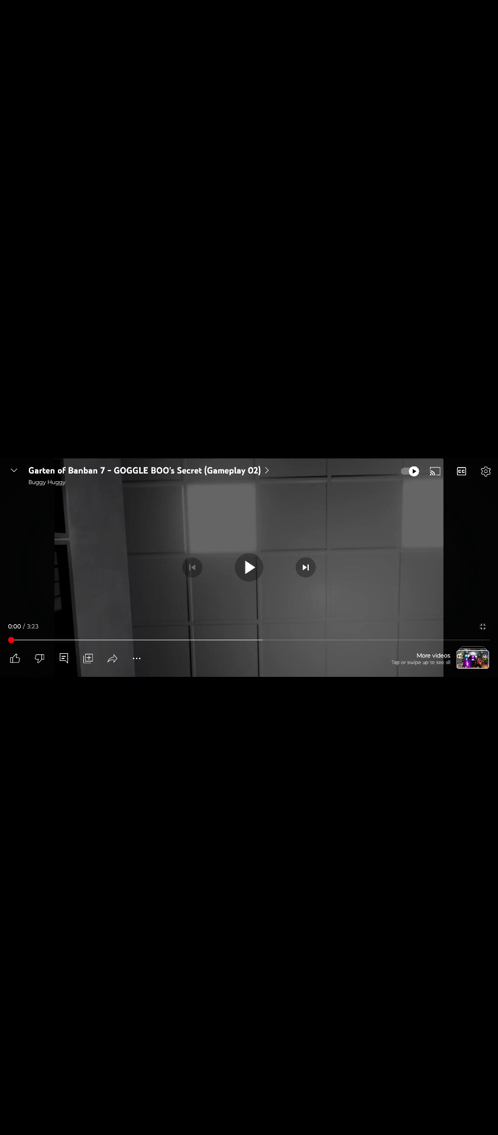
click(248, 567)
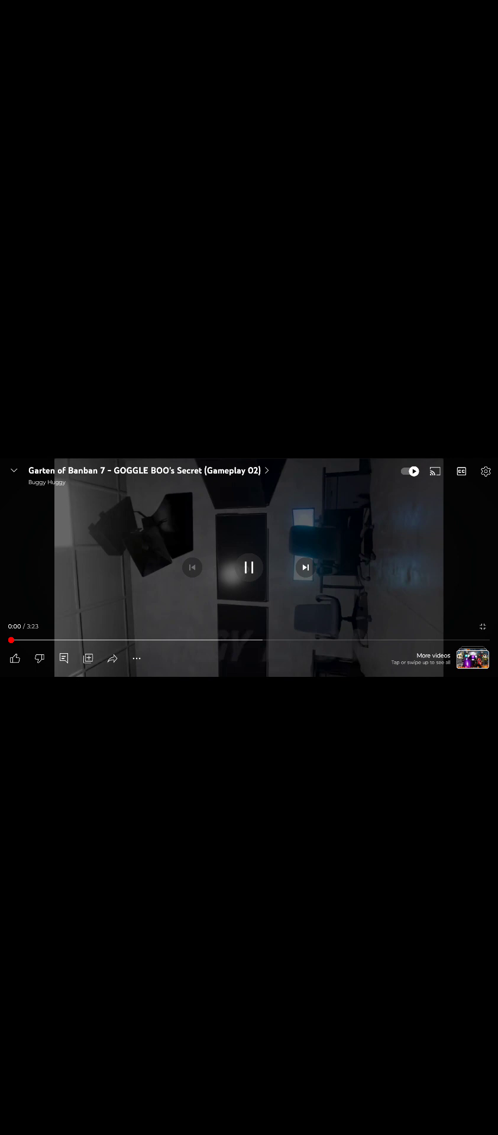